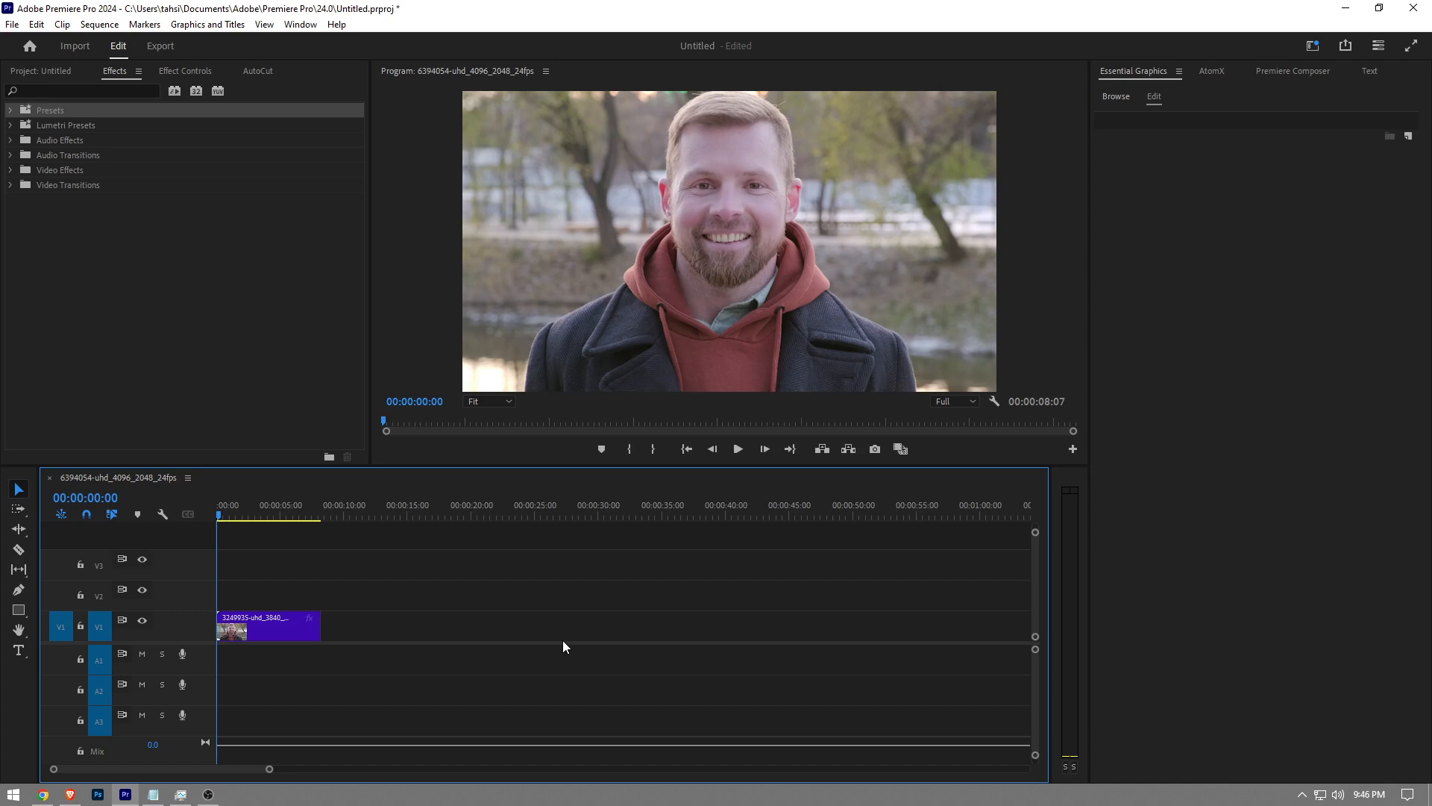
mouse_move(296, 779)
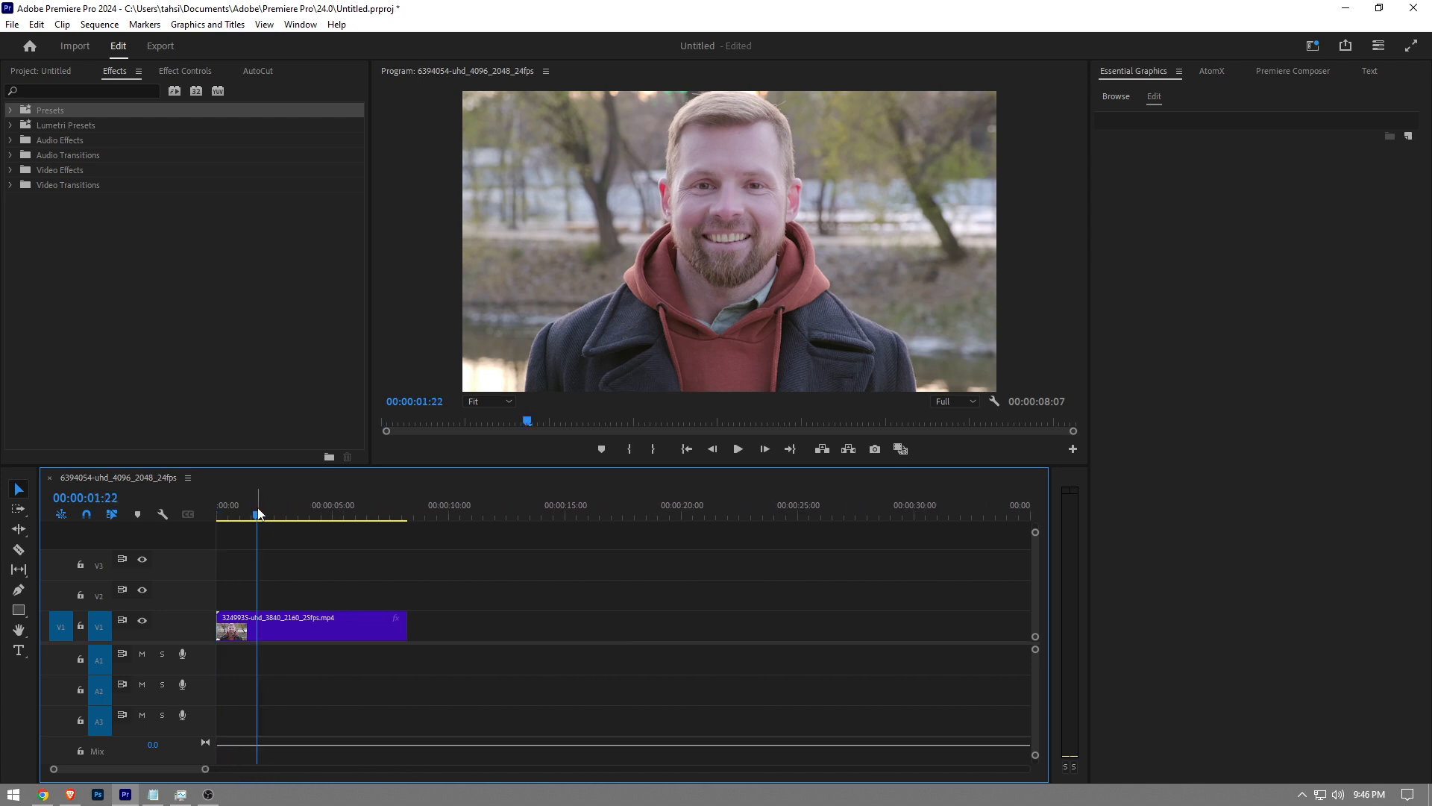
Apply the Gaussian Blur effect, found by searching 'gaus', and show Effect Controls.
click(82, 90)
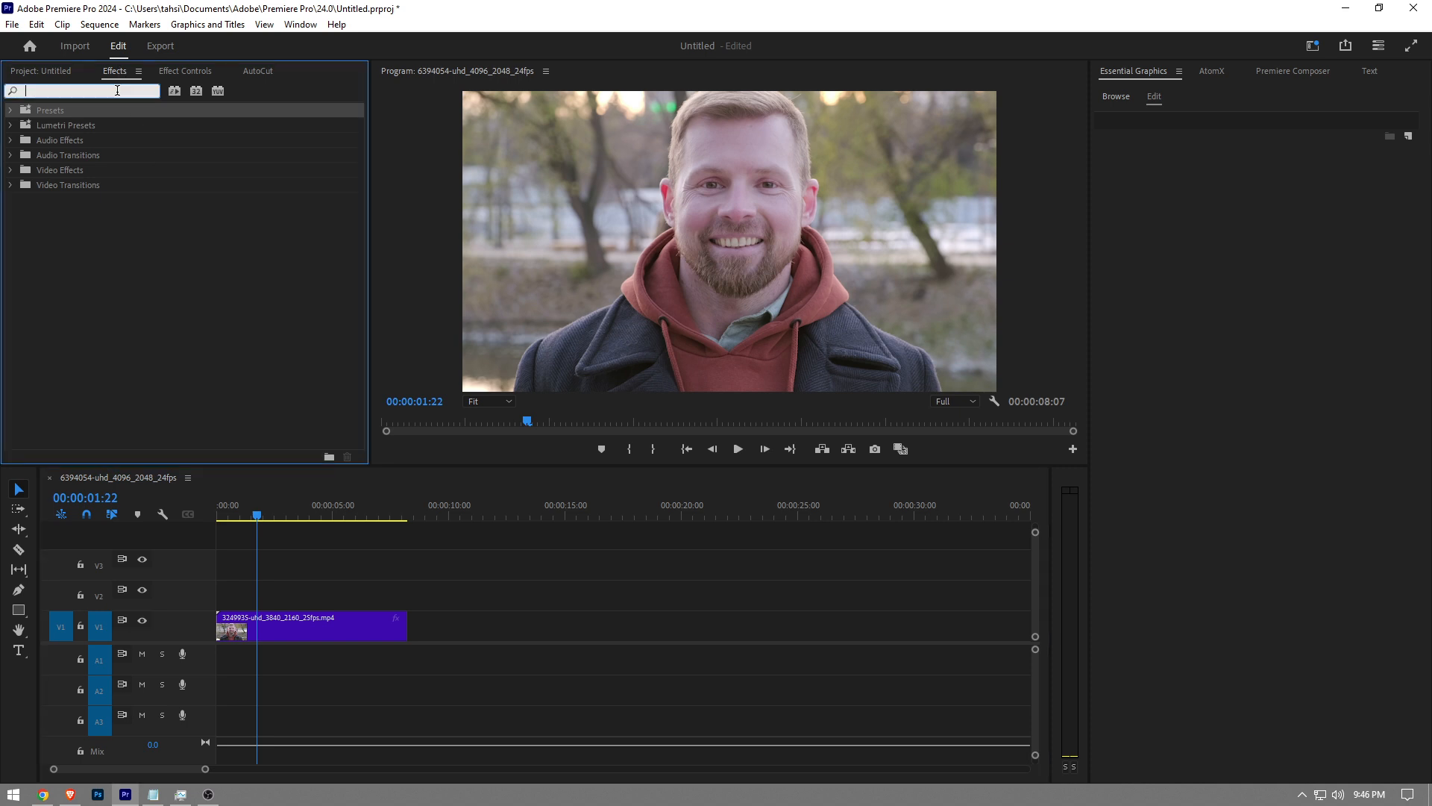
text(gaus)
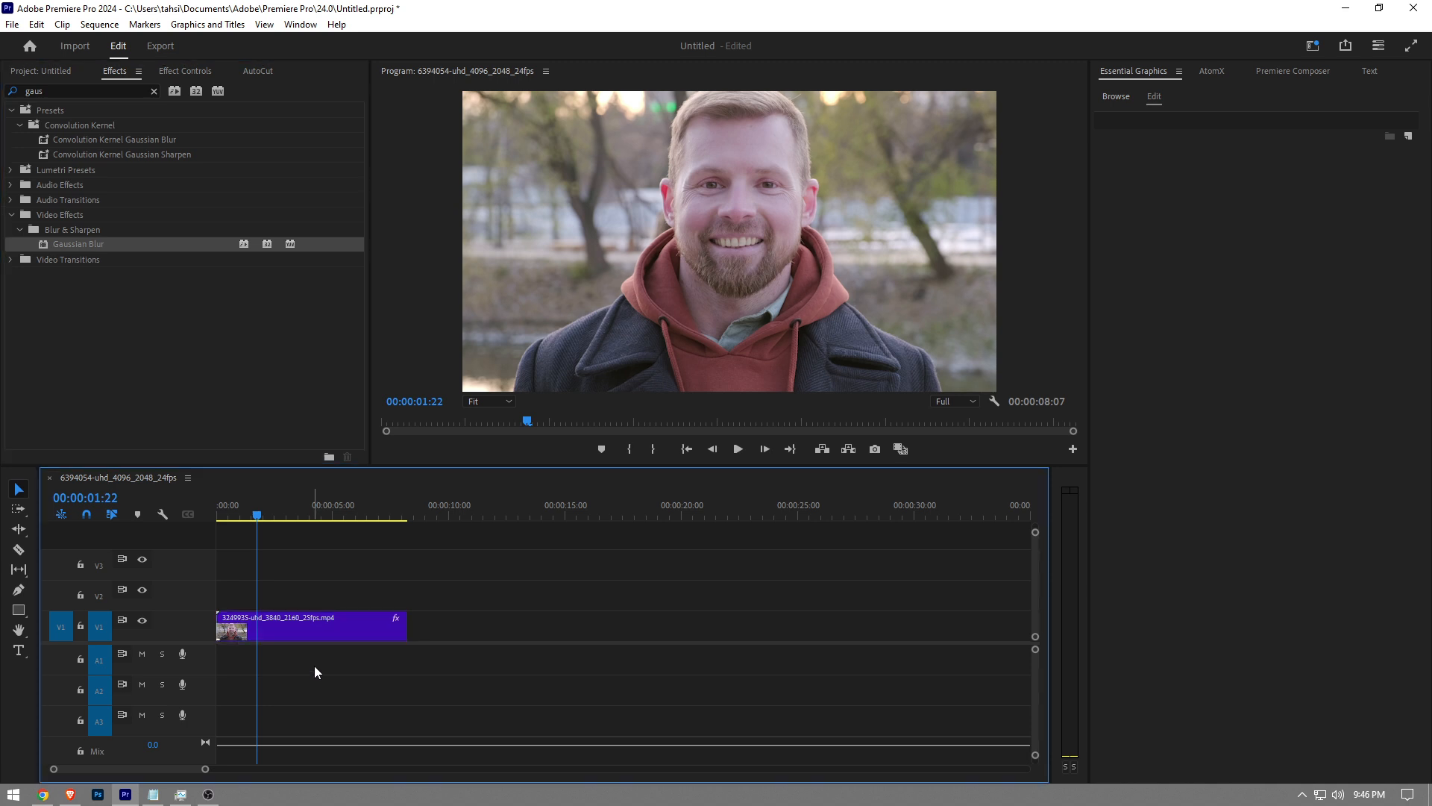
click(186, 70)
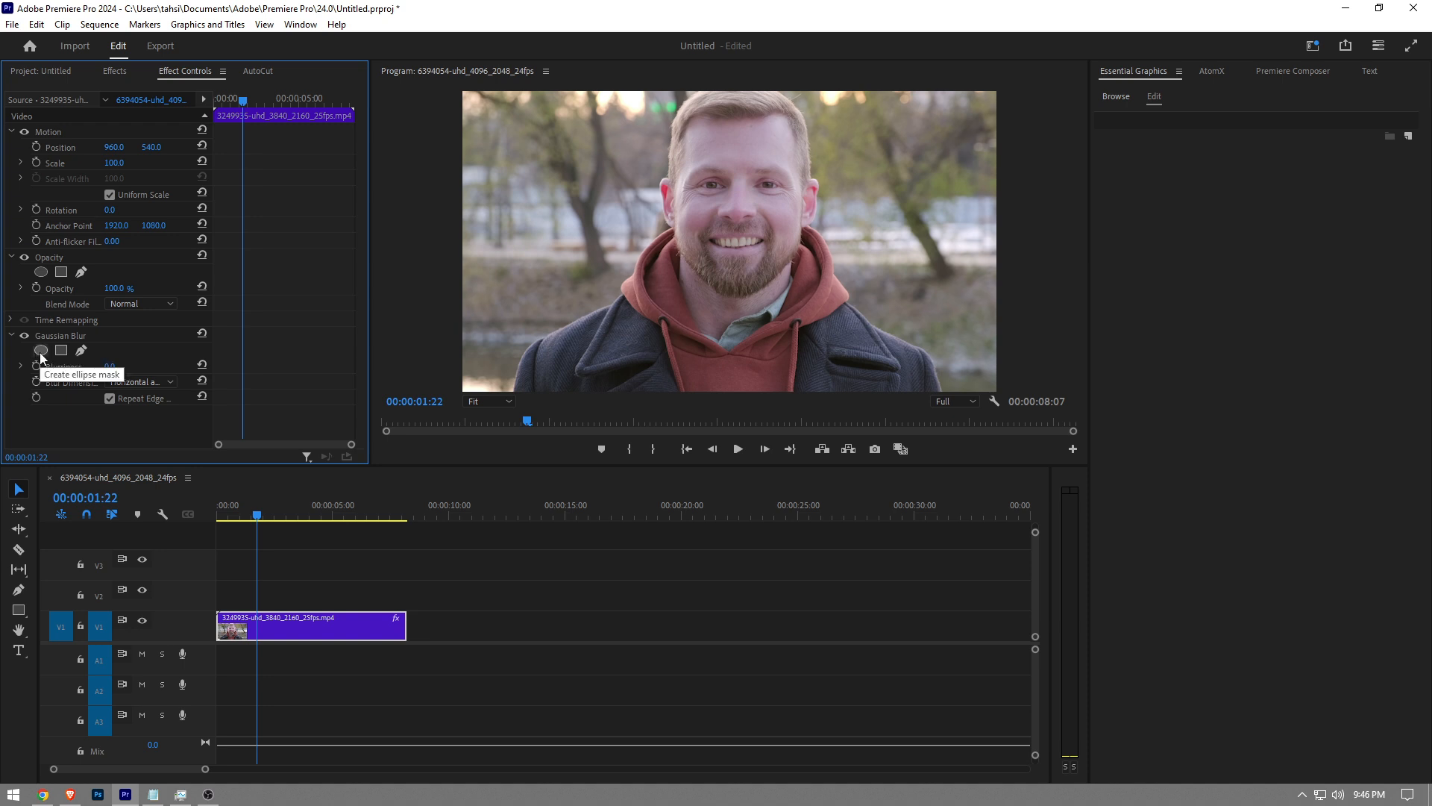
Add an ellipse mask to Gaussian Blur and fit it around the man's face.
click(60, 350)
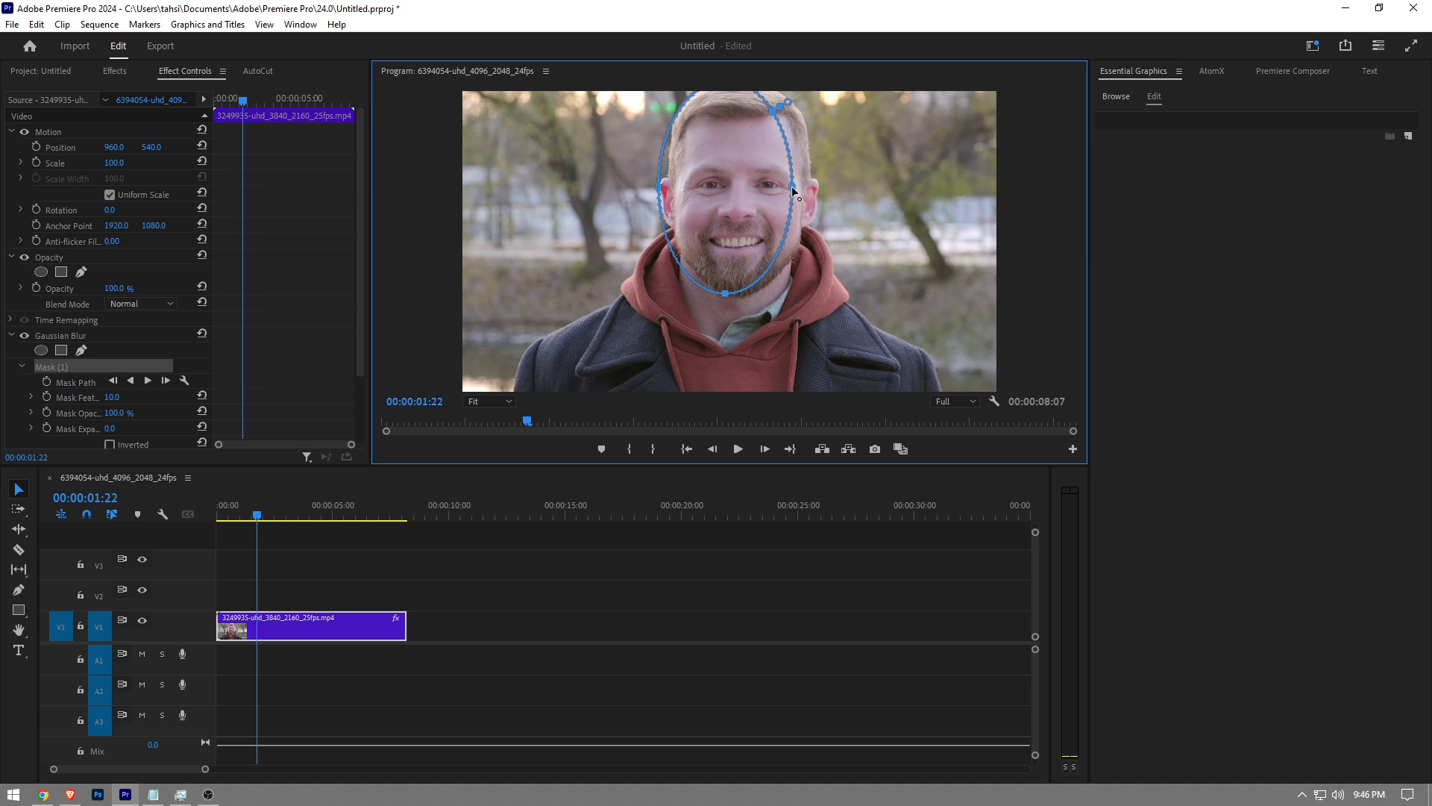
drag(790, 196, 736, 279)
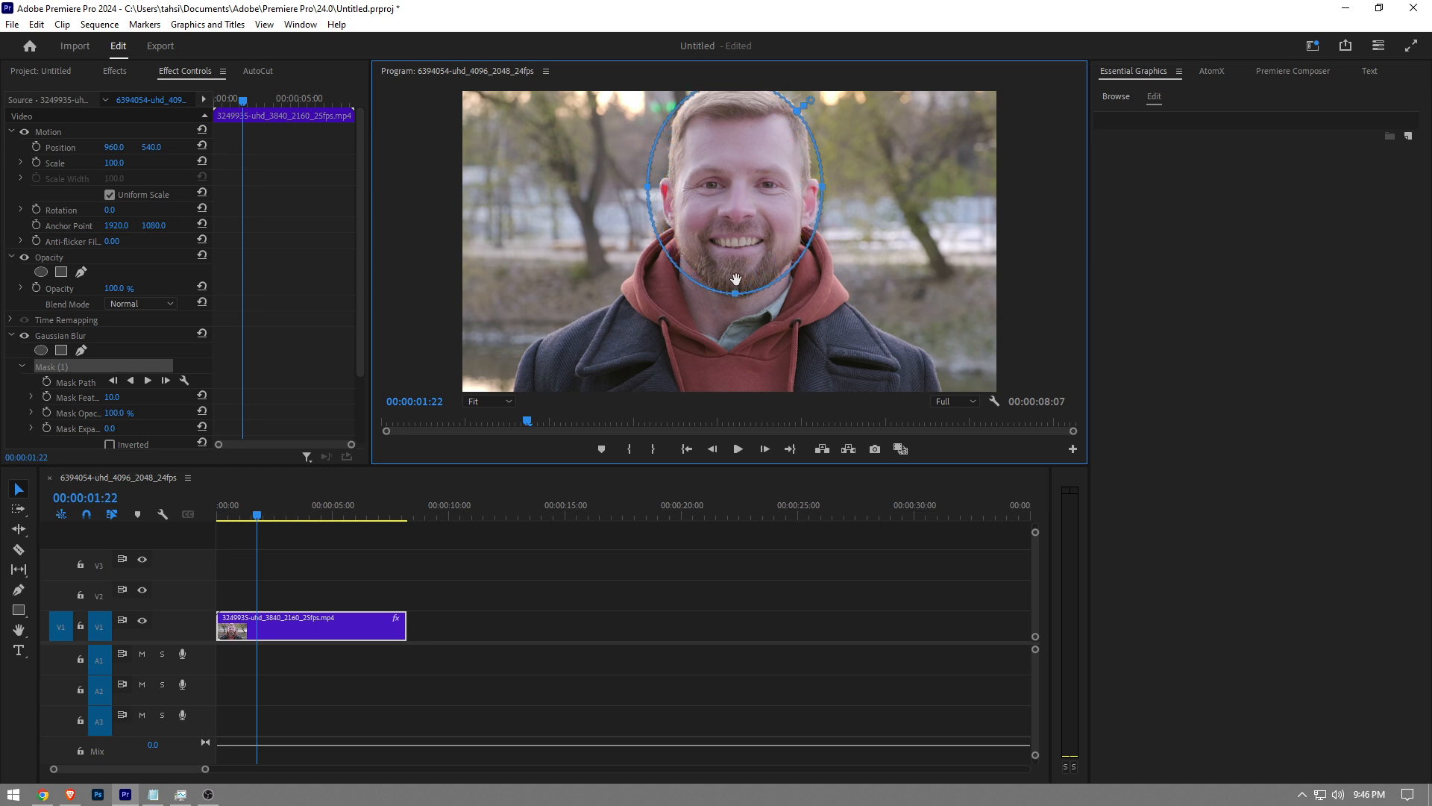
scroll(down, 3)
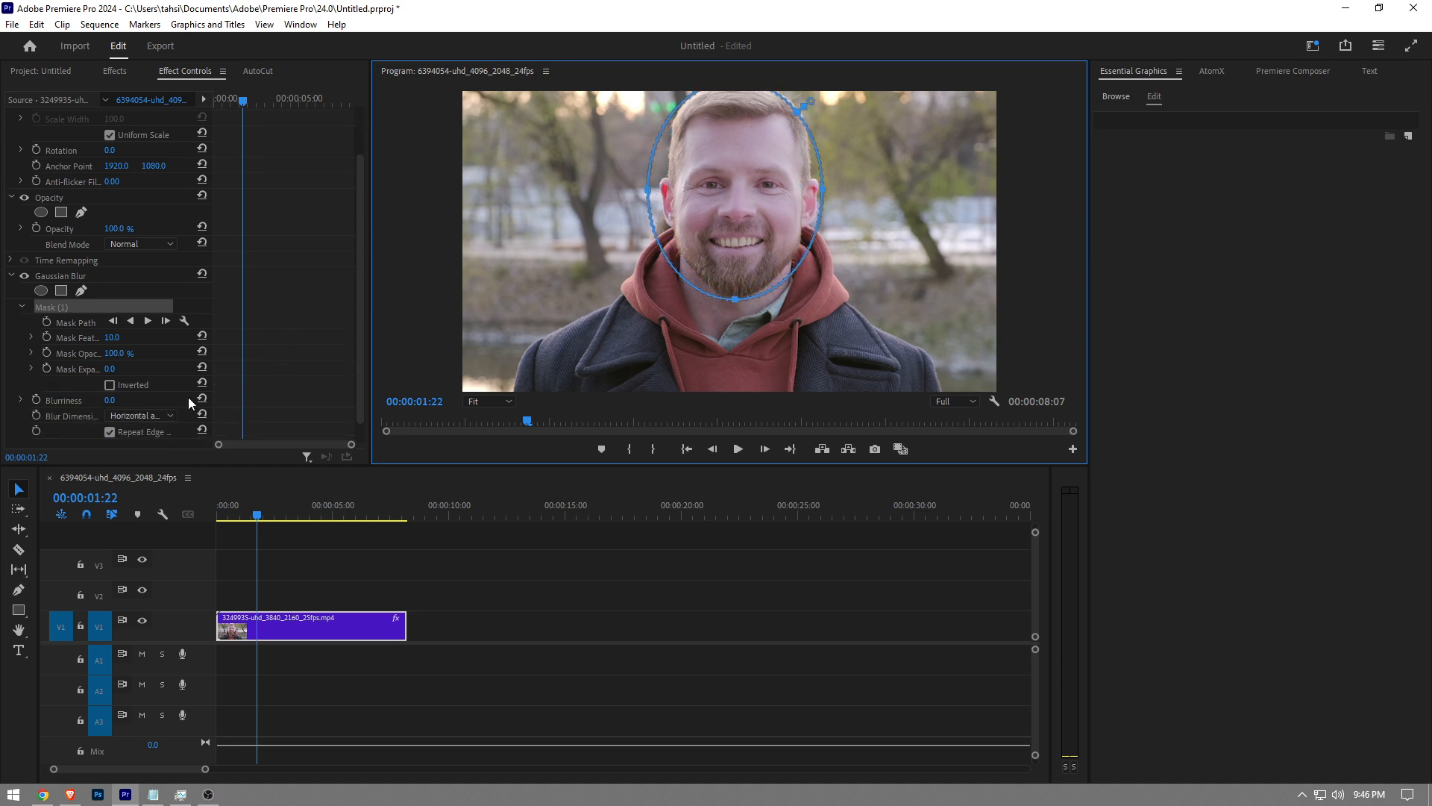
Blur the masked face at Blurriness 50, then delete the Gaussian Blur effect.
click(111, 399)
text(25)
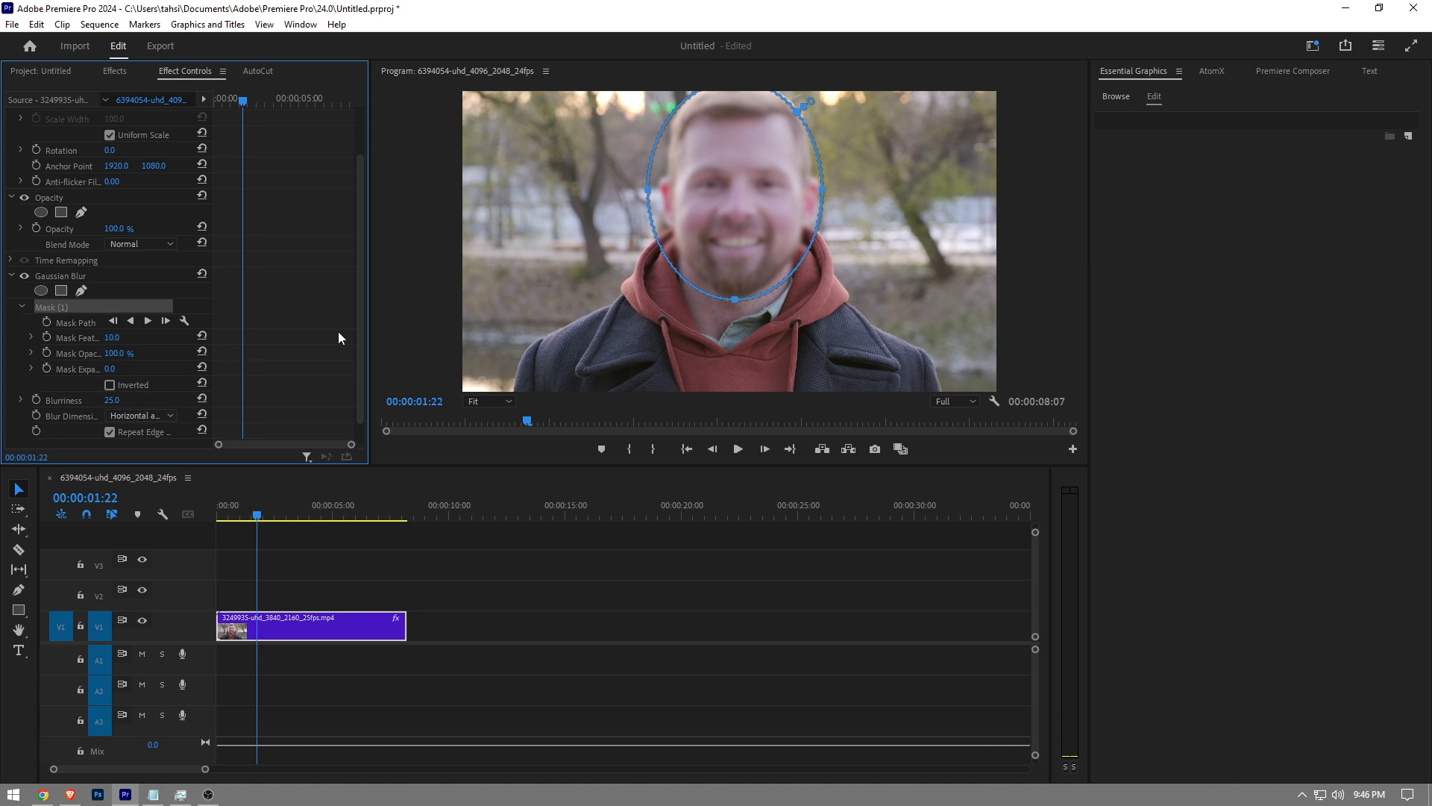
drag(111, 400, 123, 400)
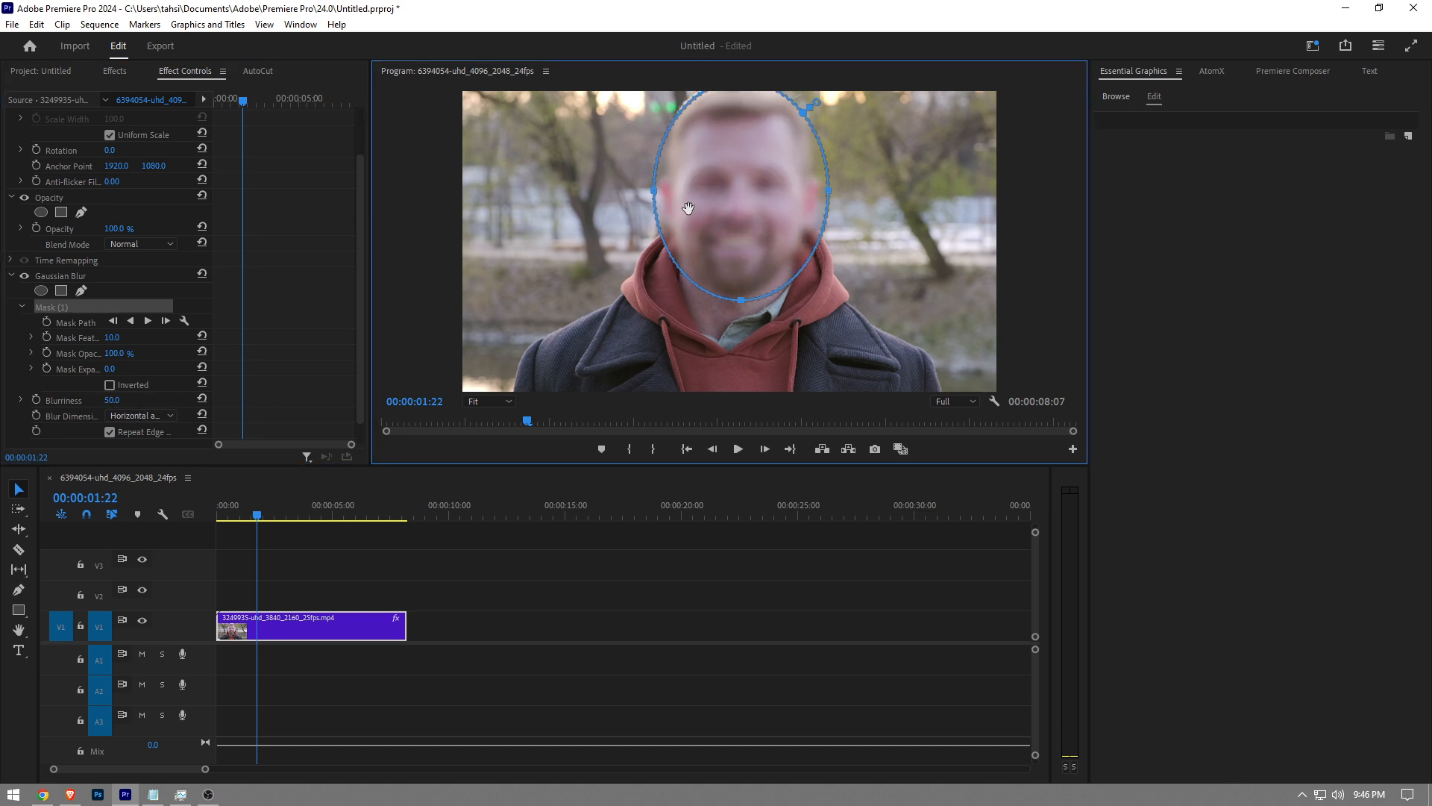
click(615, 648)
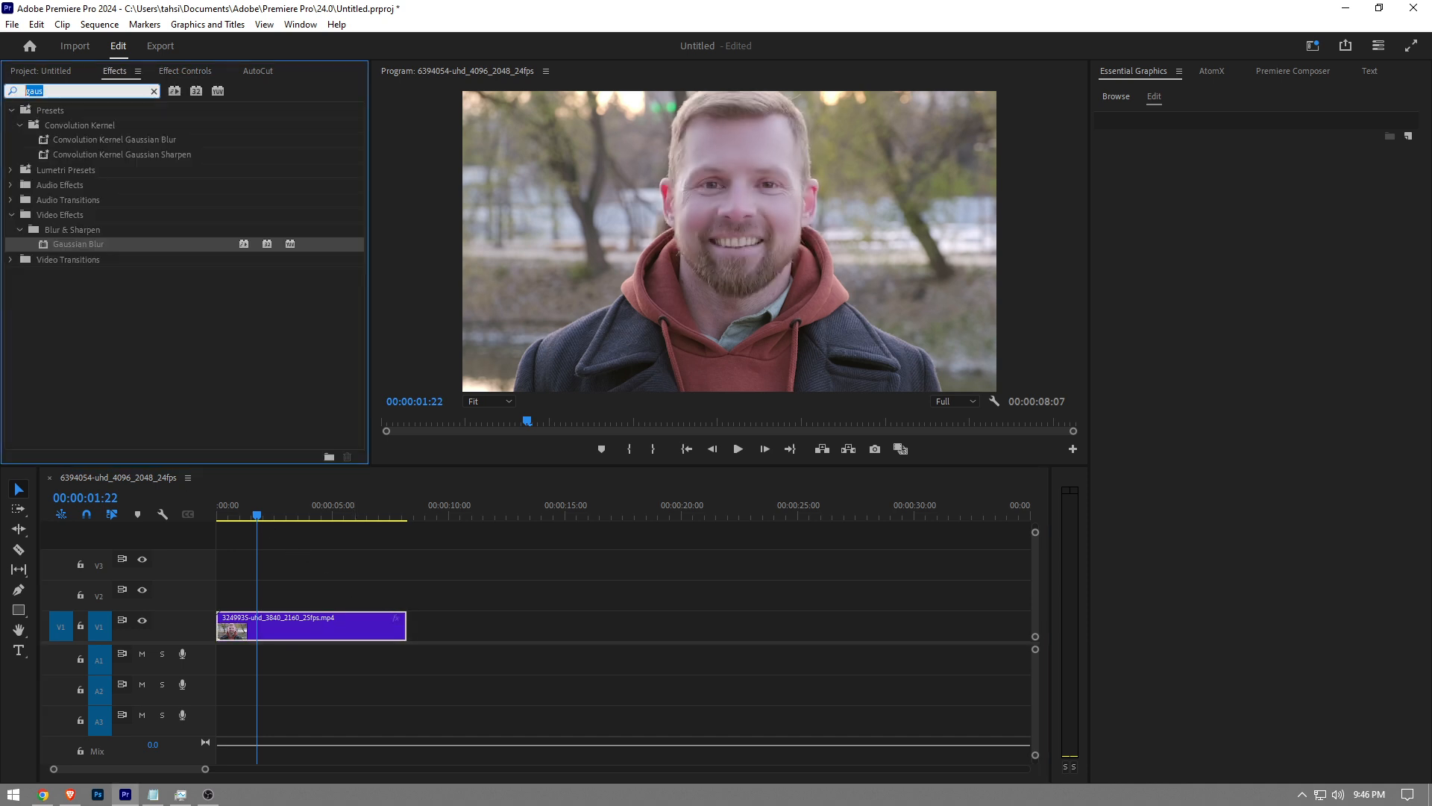
Apply the Stylize > Mosaic effect, found by searching 'mosa', and show Effect Controls.
text(mosa)
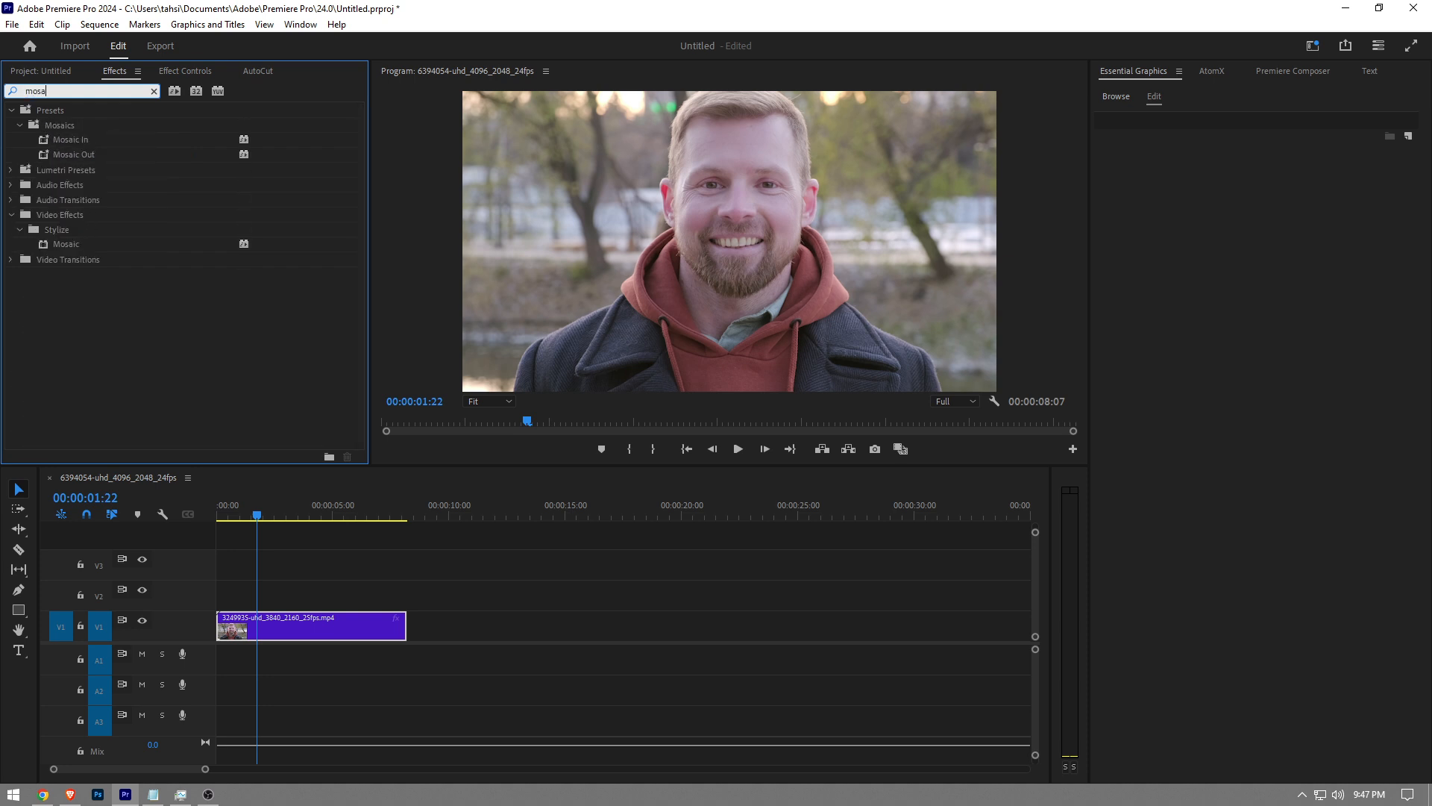
click(66, 244)
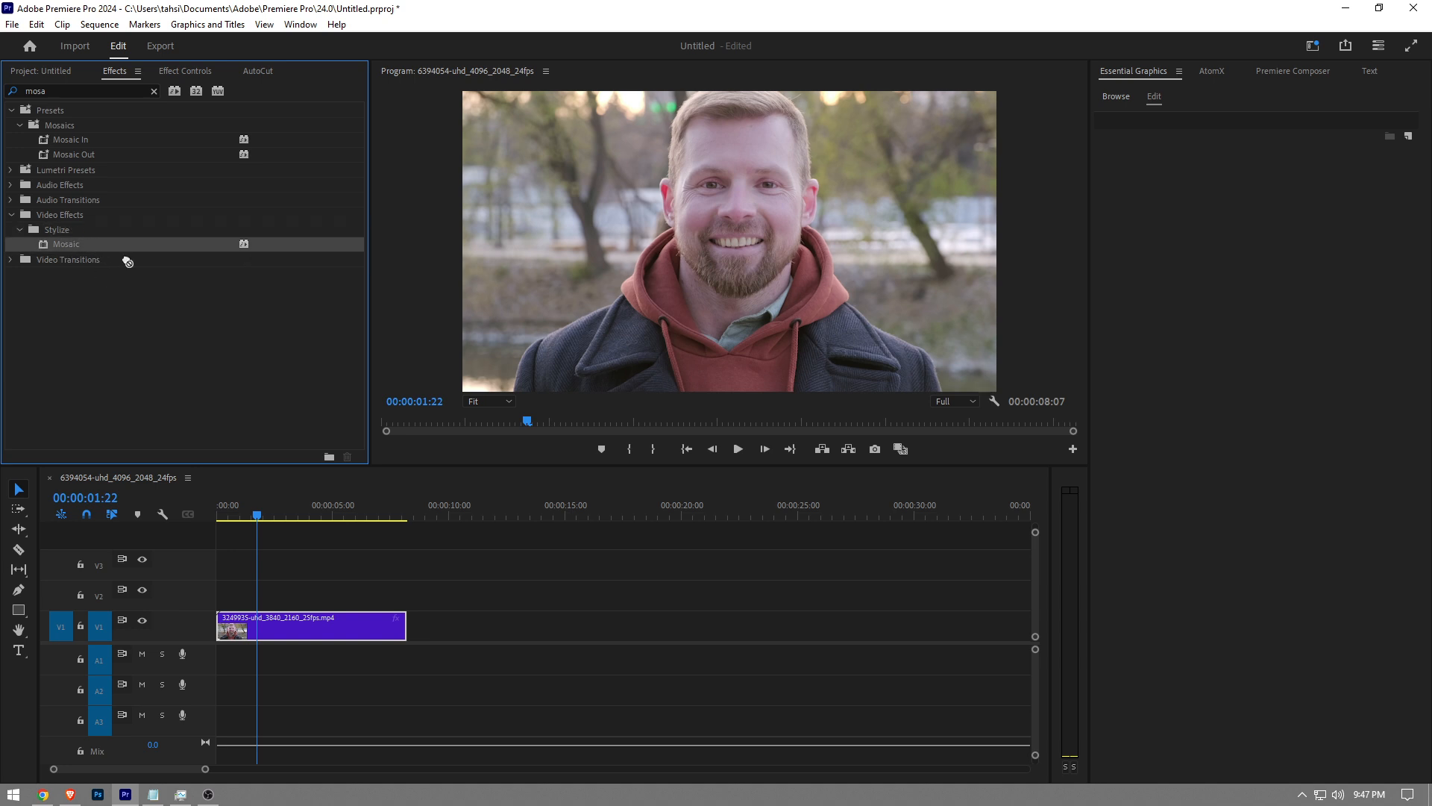
click(184, 71)
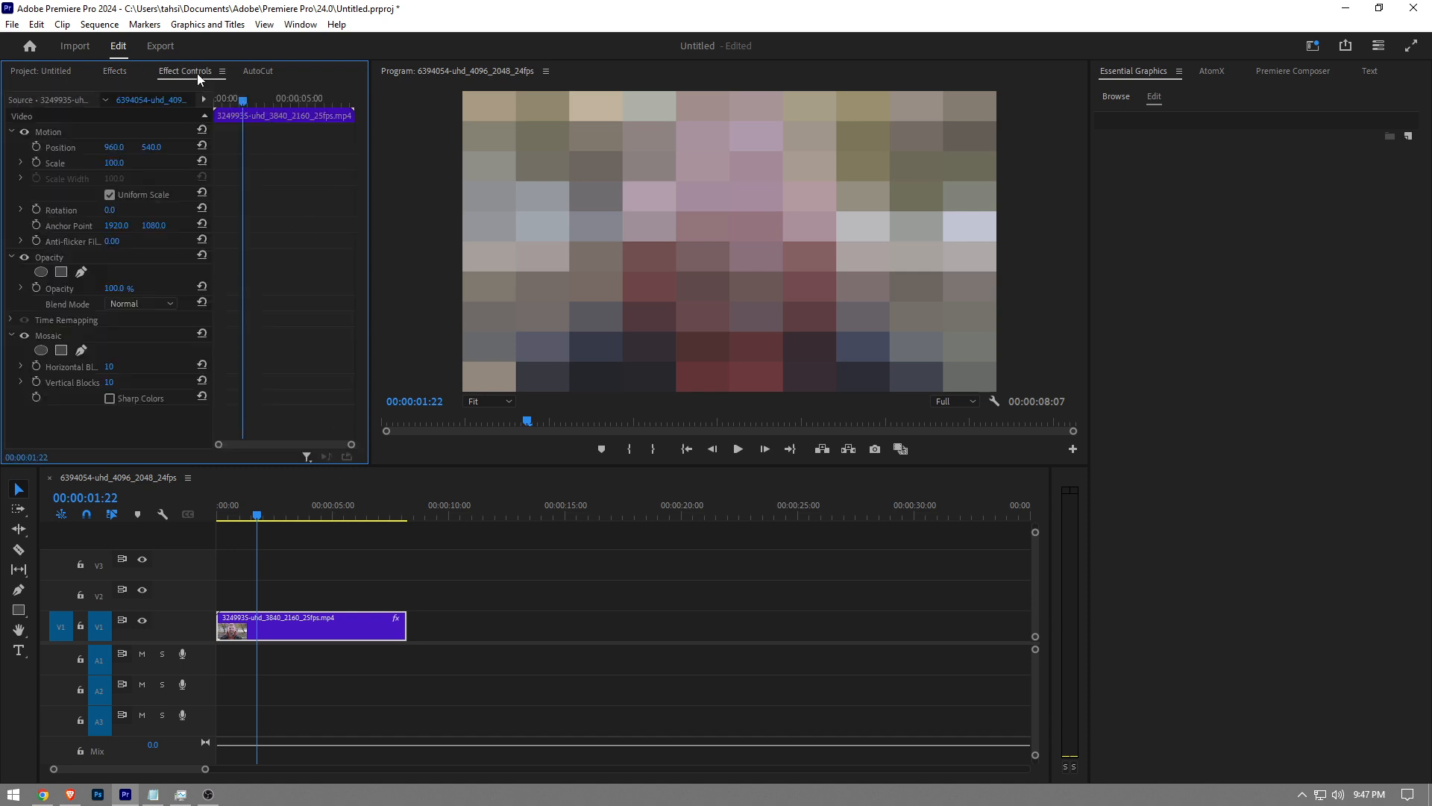
Set Mosaic Horizontal Blocks and Vertical Blocks to 100 each.
double_click(123, 366)
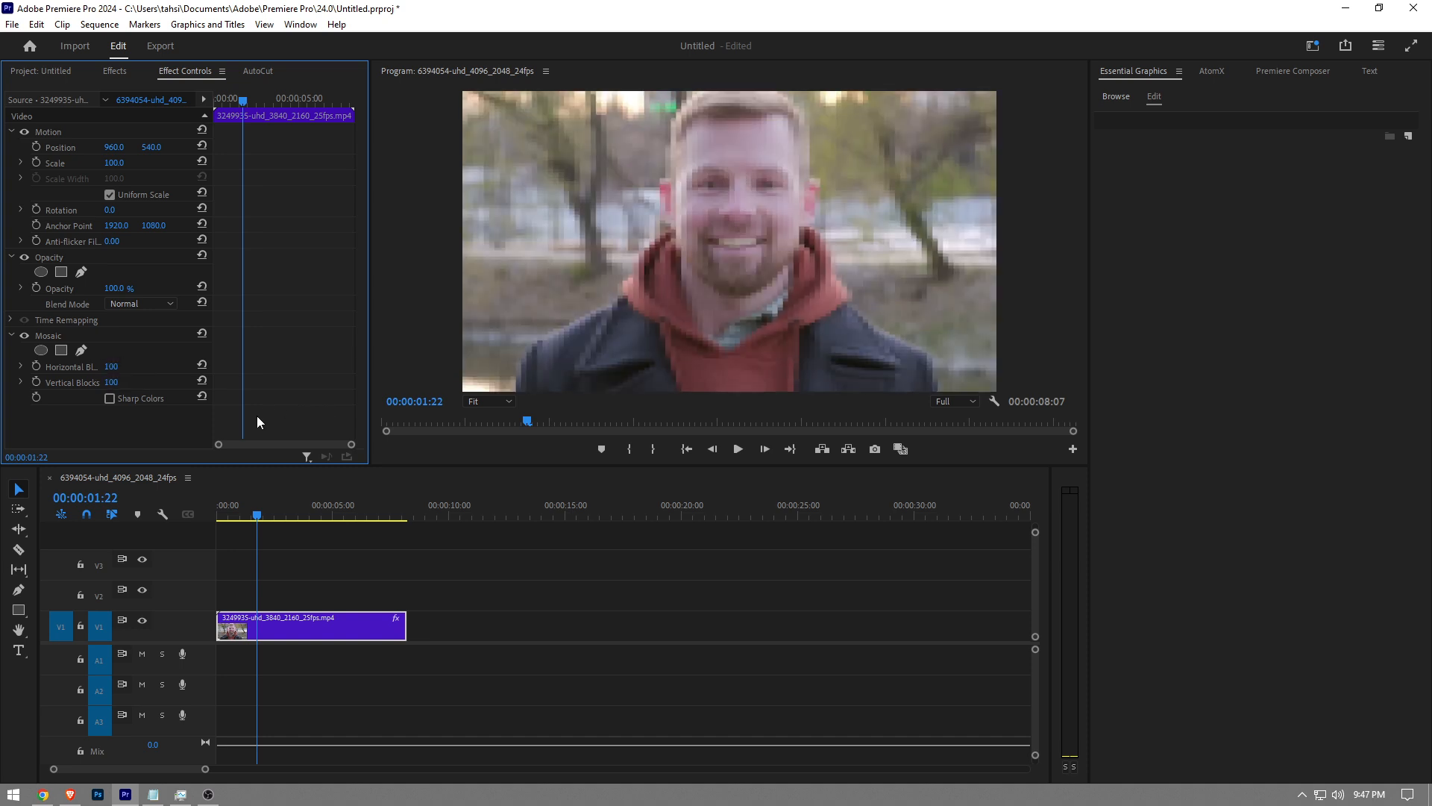
mouse_move(41, 350)
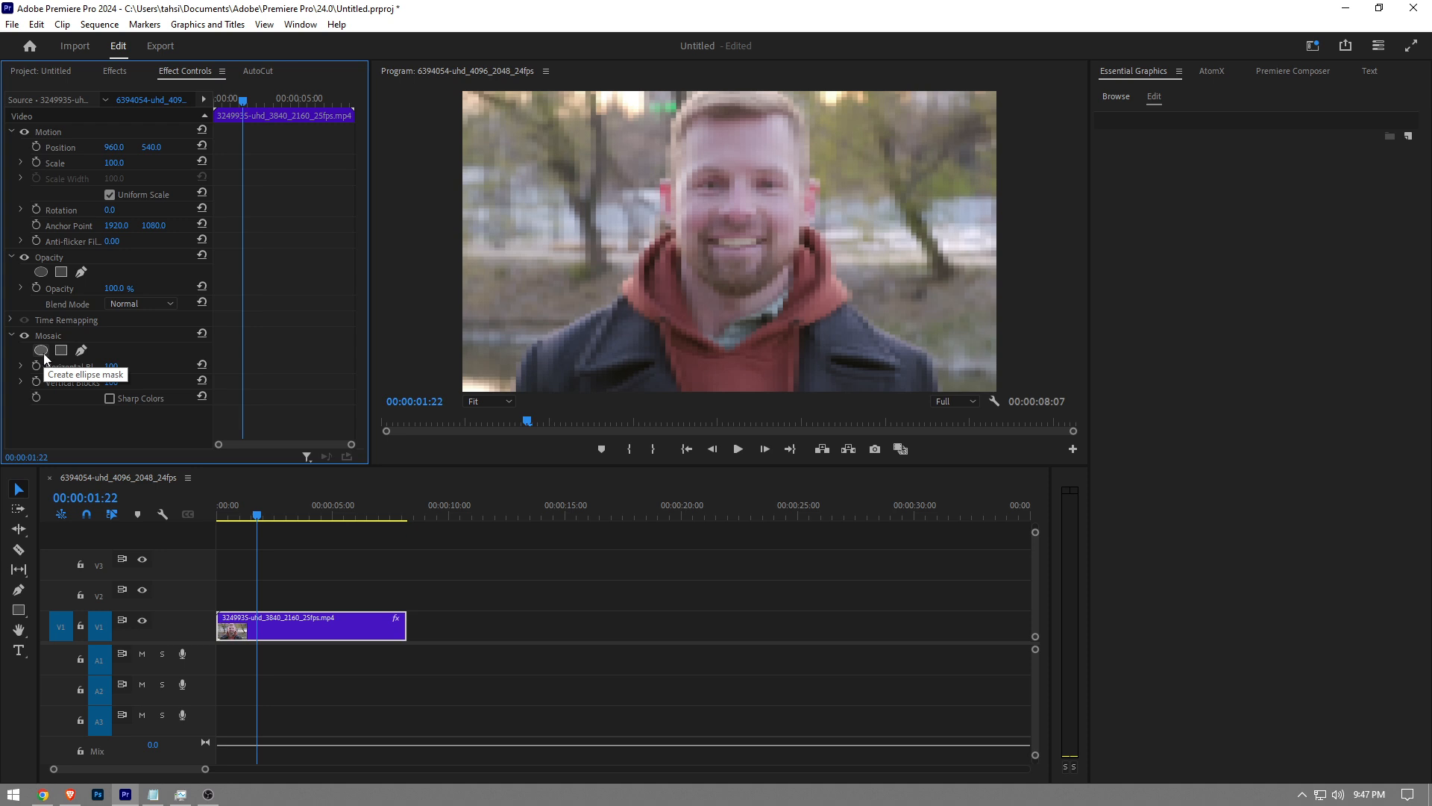
Mask Mosaic with an ellipse over the face, using 75 horizontal and 65 vertical blocks.
click(40, 351)
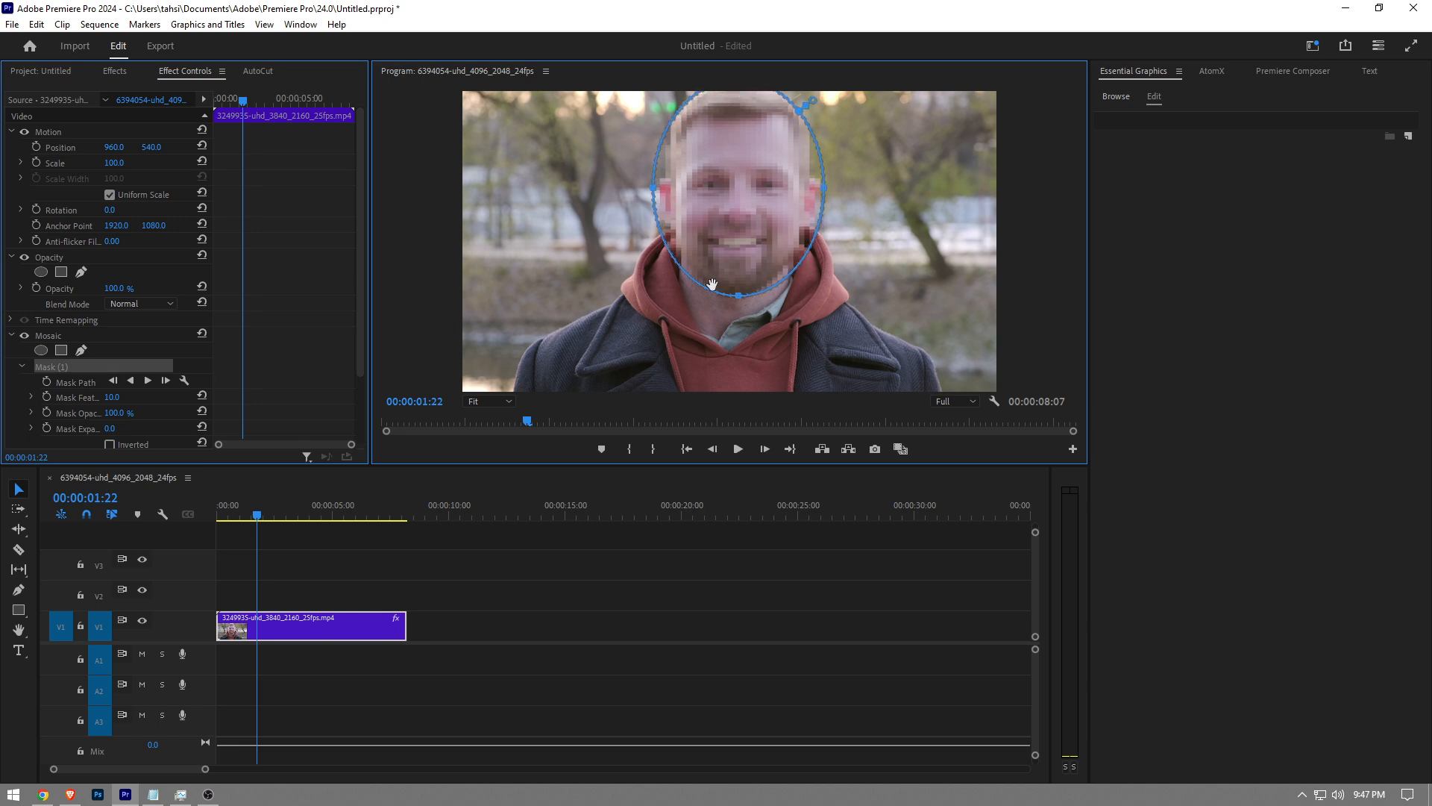
scroll(down, 3)
text(65)
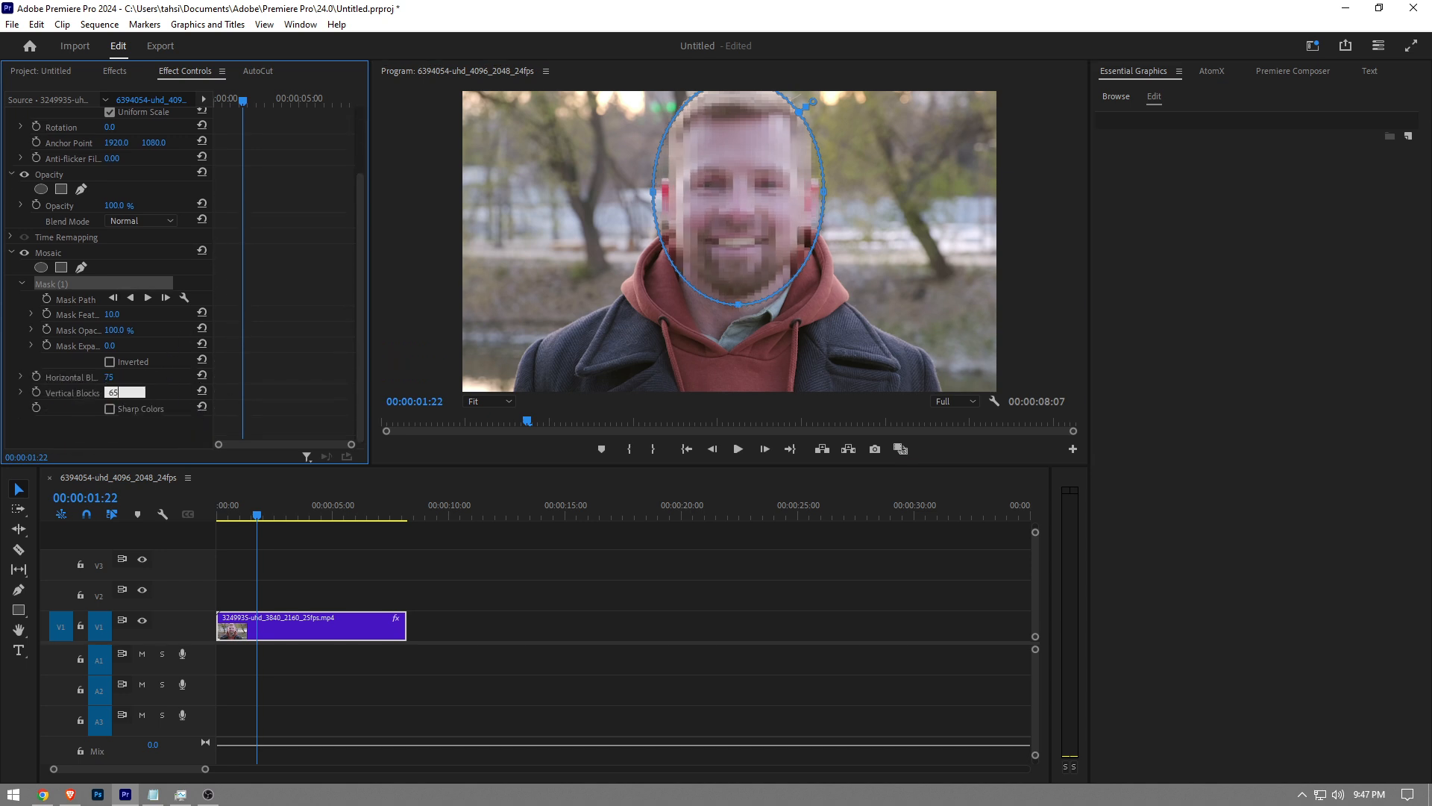
text(75)
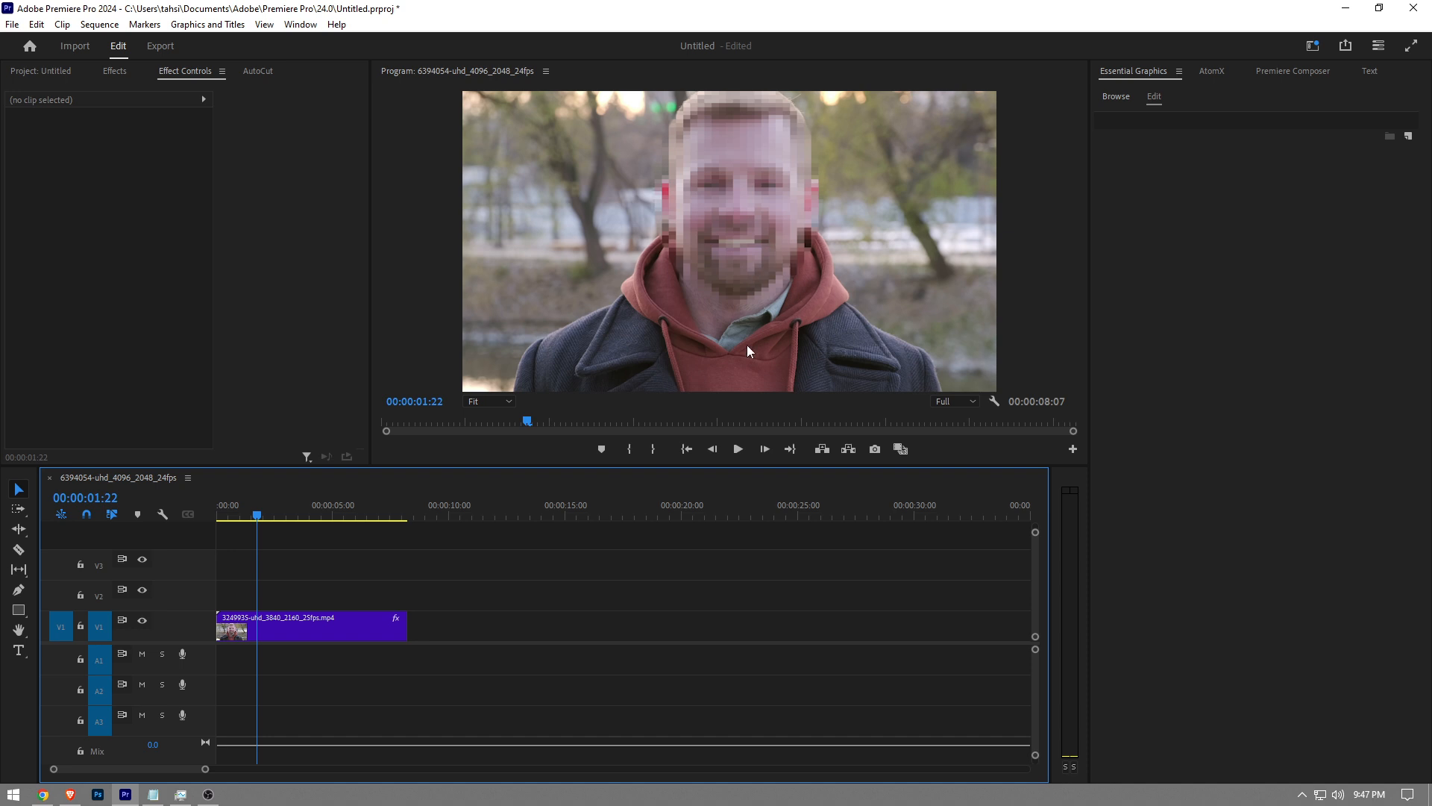
mouse_move(721, 496)
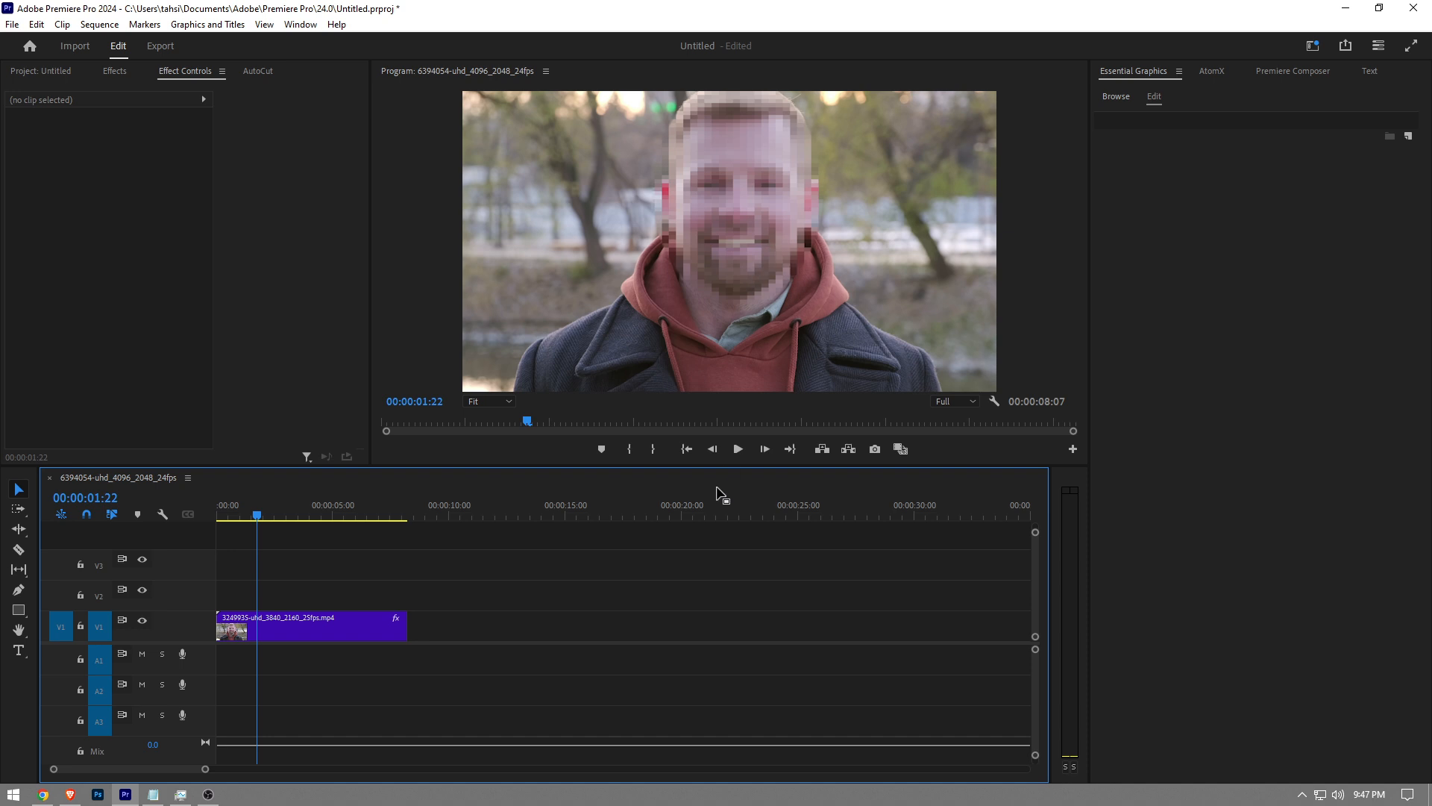